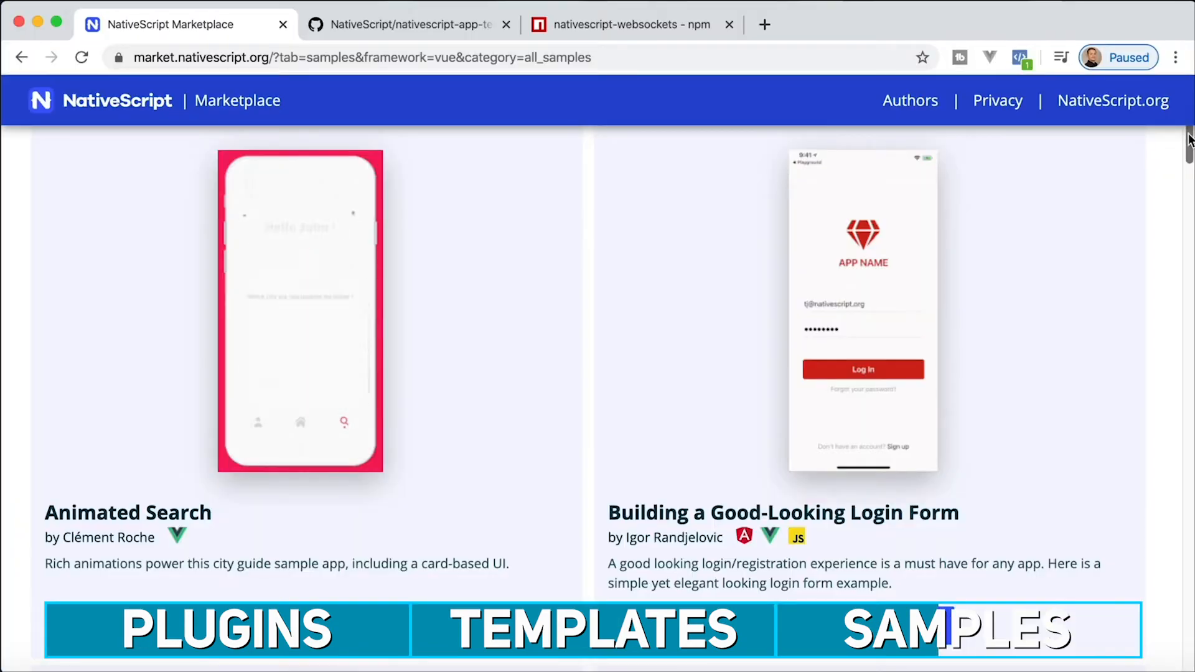
- Scroll to the Building a Good-Looking Login Form card and launch its Playground demo
{"action": "scroll", "scroll_direction": "down", "scroll_amount": 3}
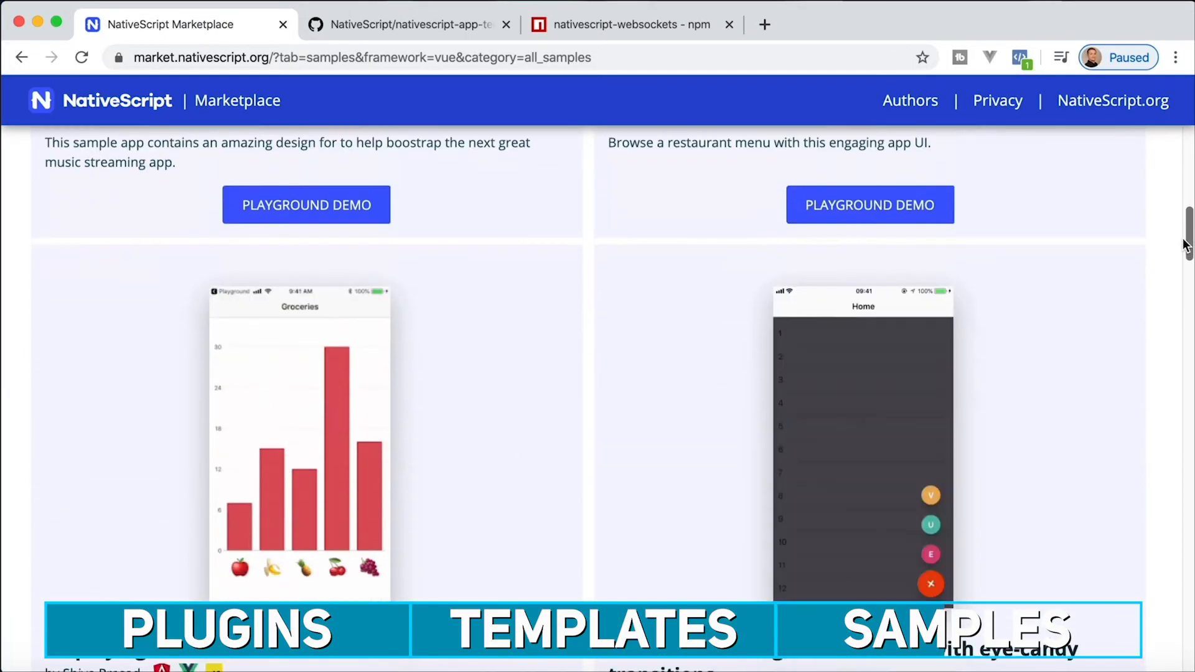
{"action": "scroll", "scroll_direction": "down", "scroll_amount": 3}
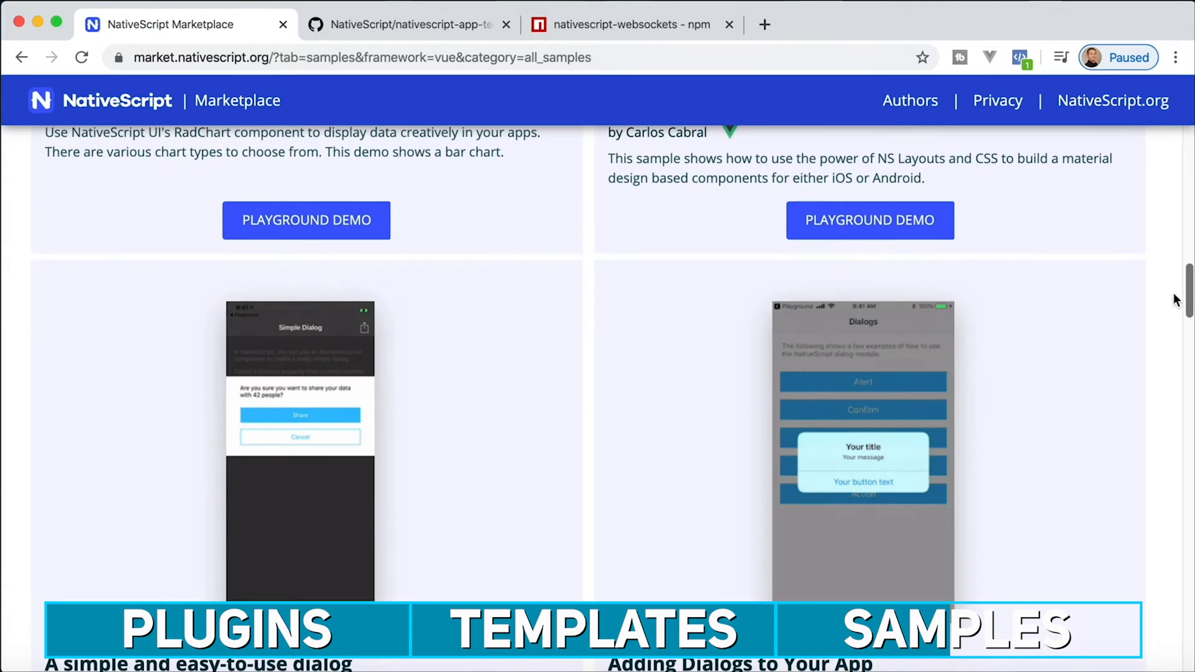
{"action": "scroll", "scroll_direction": "down", "scroll_amount": 3}
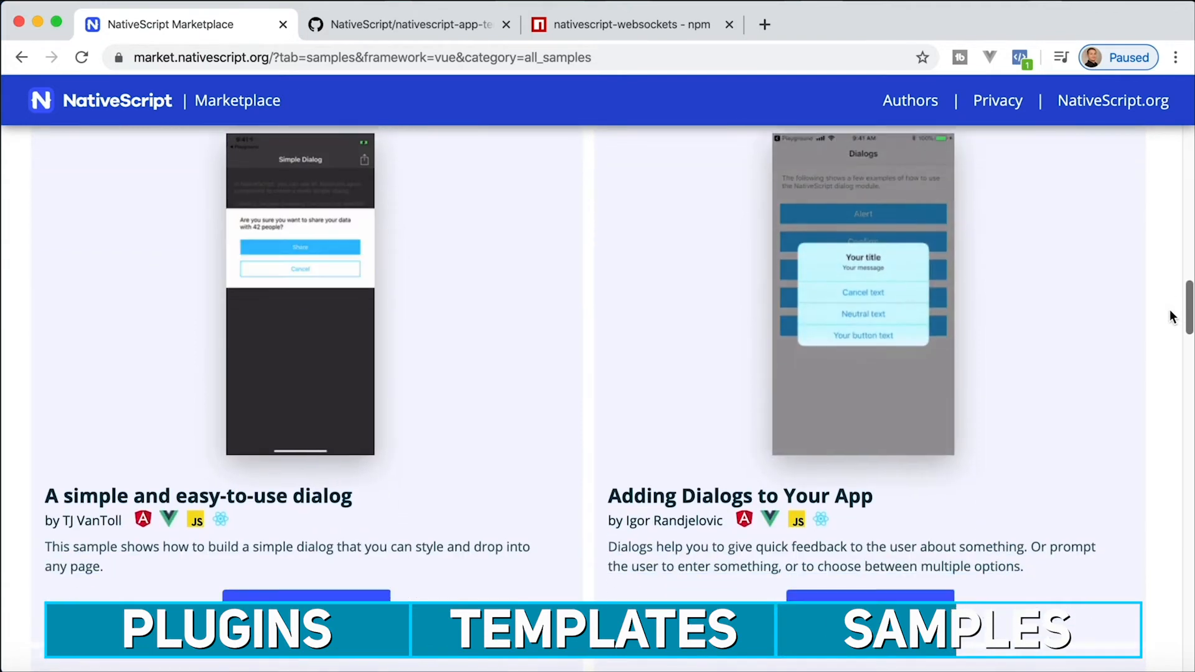
{"action": "scroll", "scroll_direction": "down", "scroll_amount": 3}
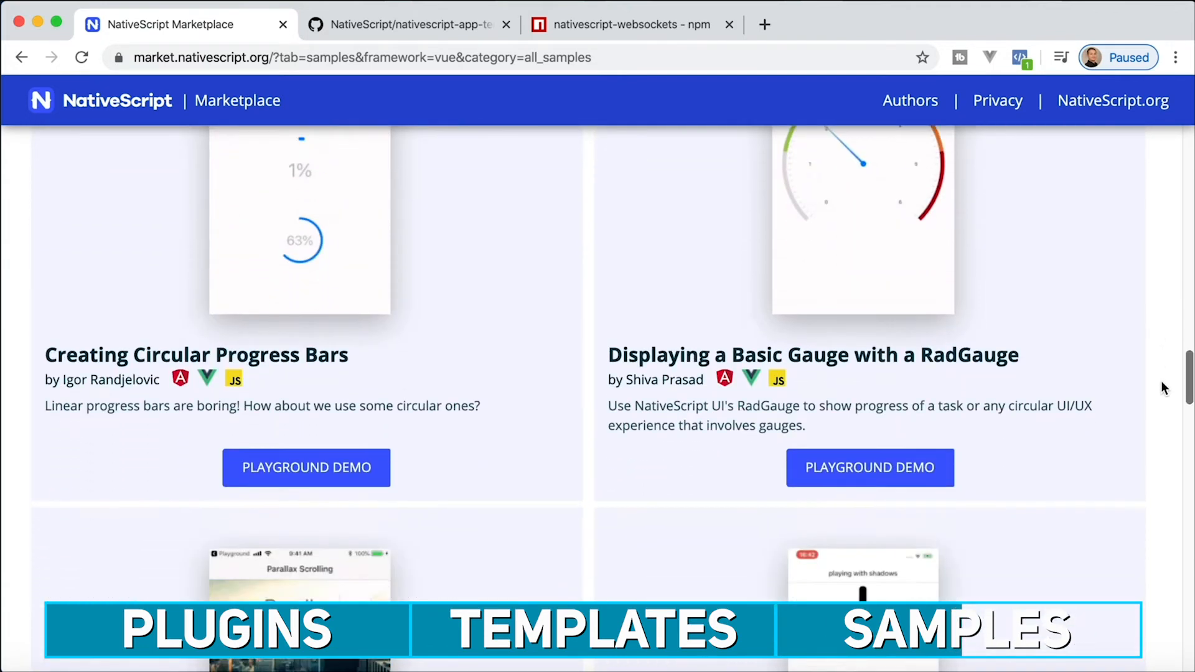
{"action": "scroll", "scroll_direction": "down", "scroll_amount": 3}
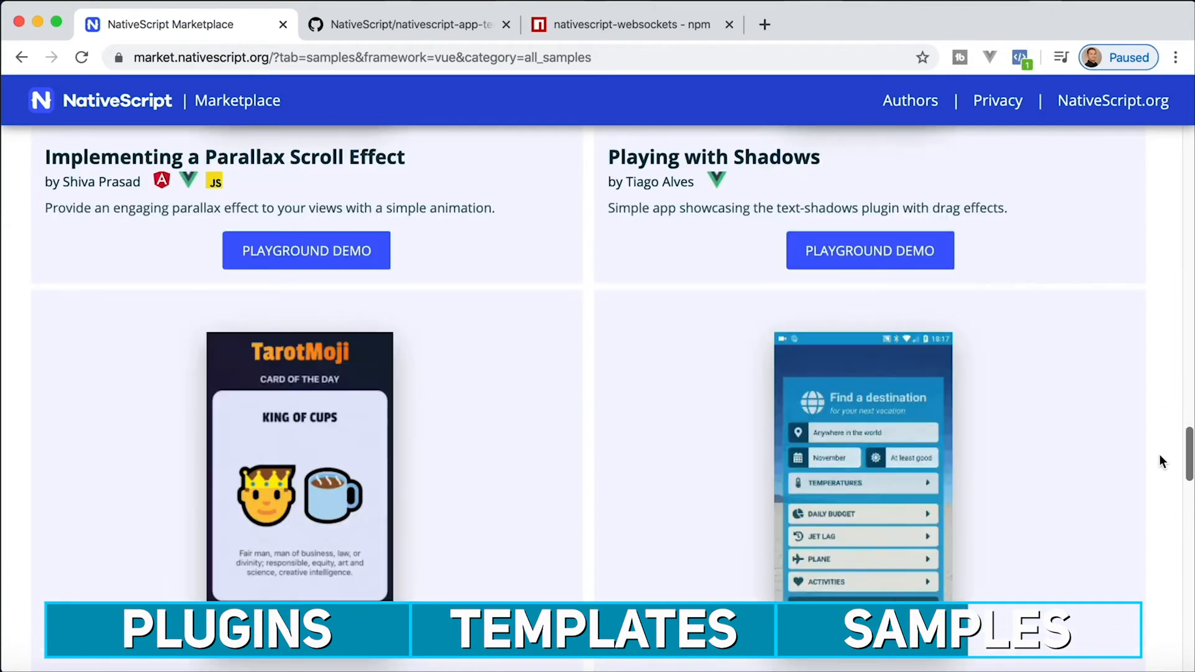
{"action": "scroll", "scroll_direction": "down", "scroll_amount": 3}
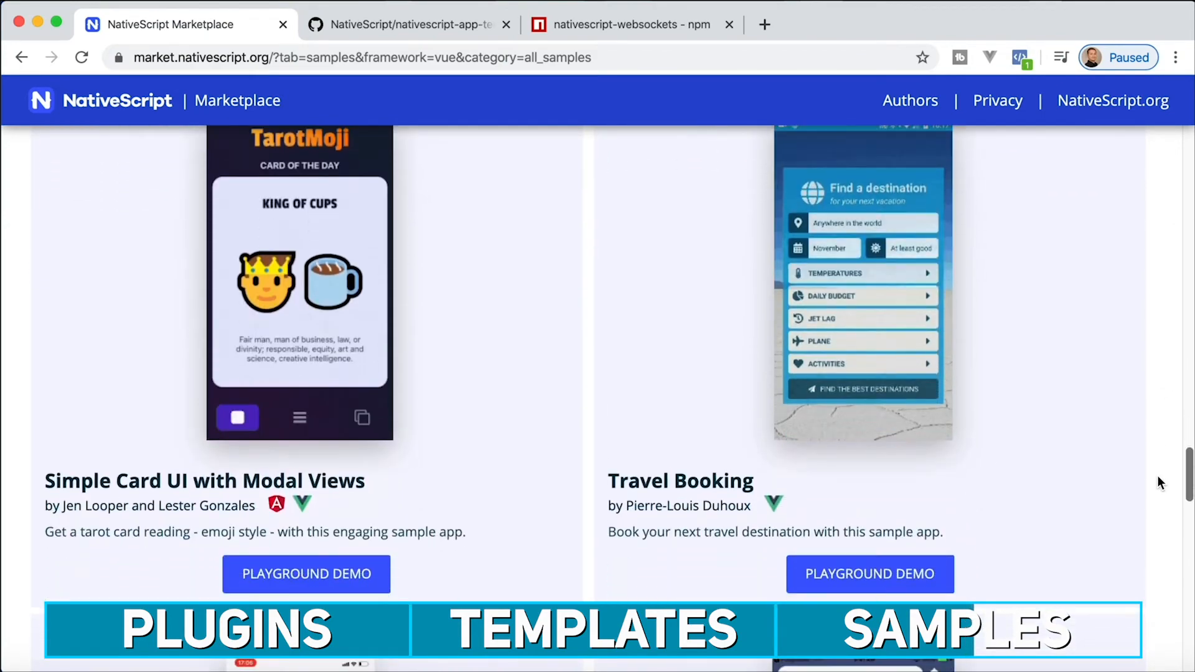
{"action": "scroll", "scroll_direction": "up", "scroll_amount": 3}
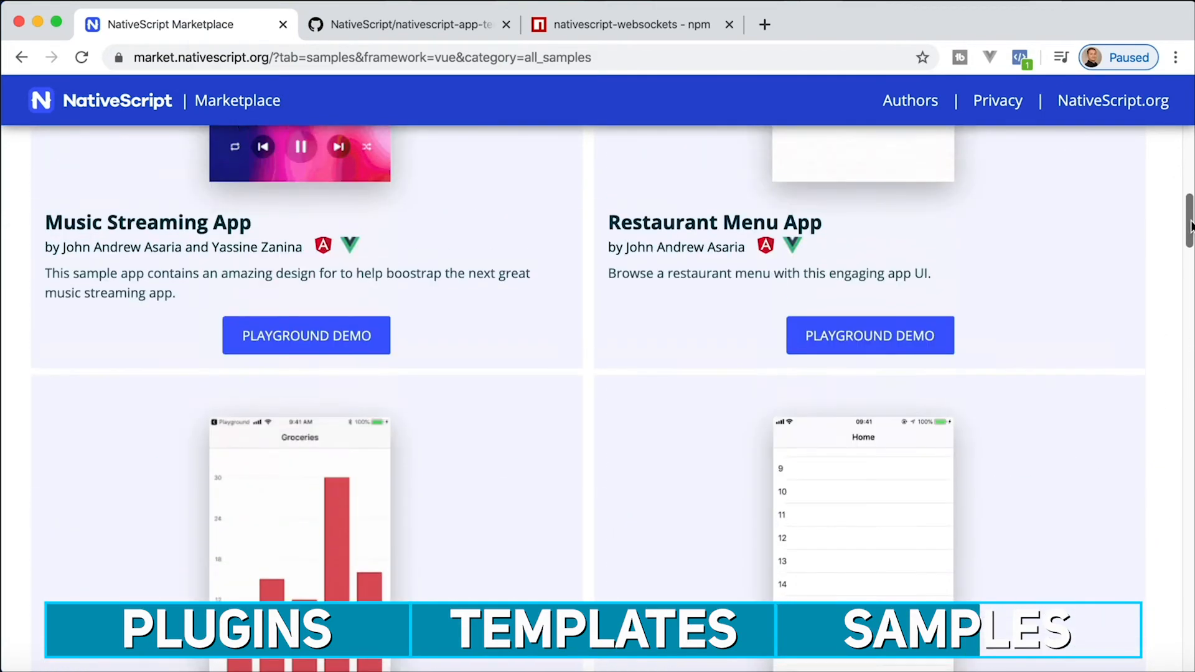
{"action": "scroll", "scroll_direction": "down", "scroll_amount": 3}
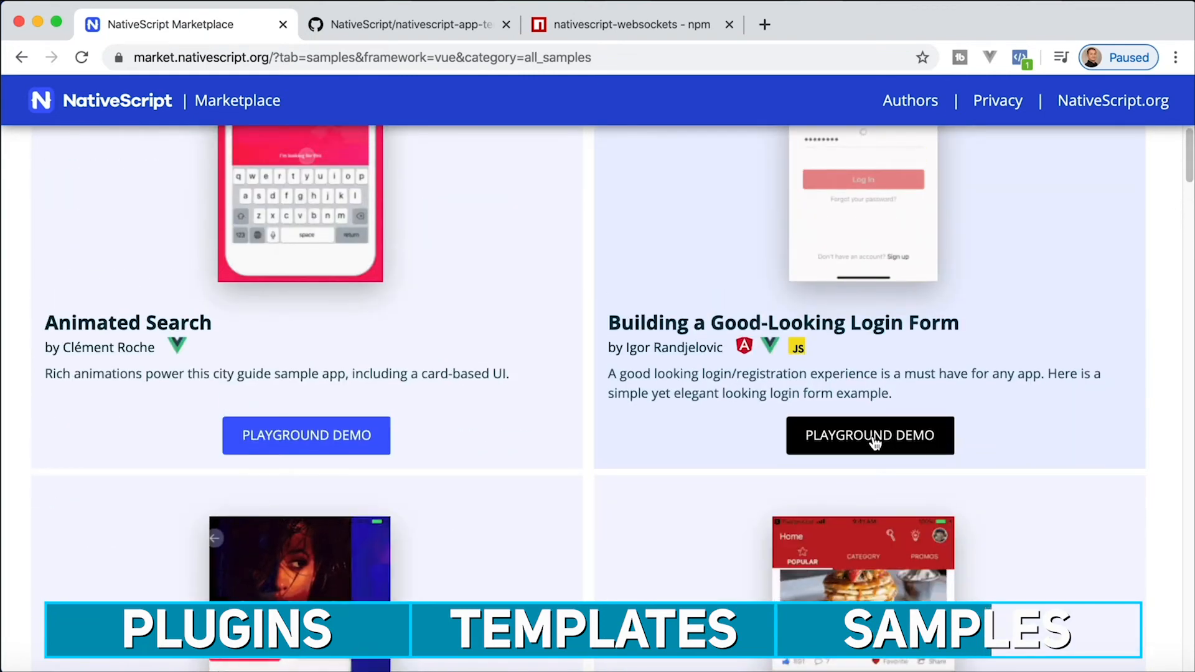
{"action": "left_click", "coordinate": [870, 435]}
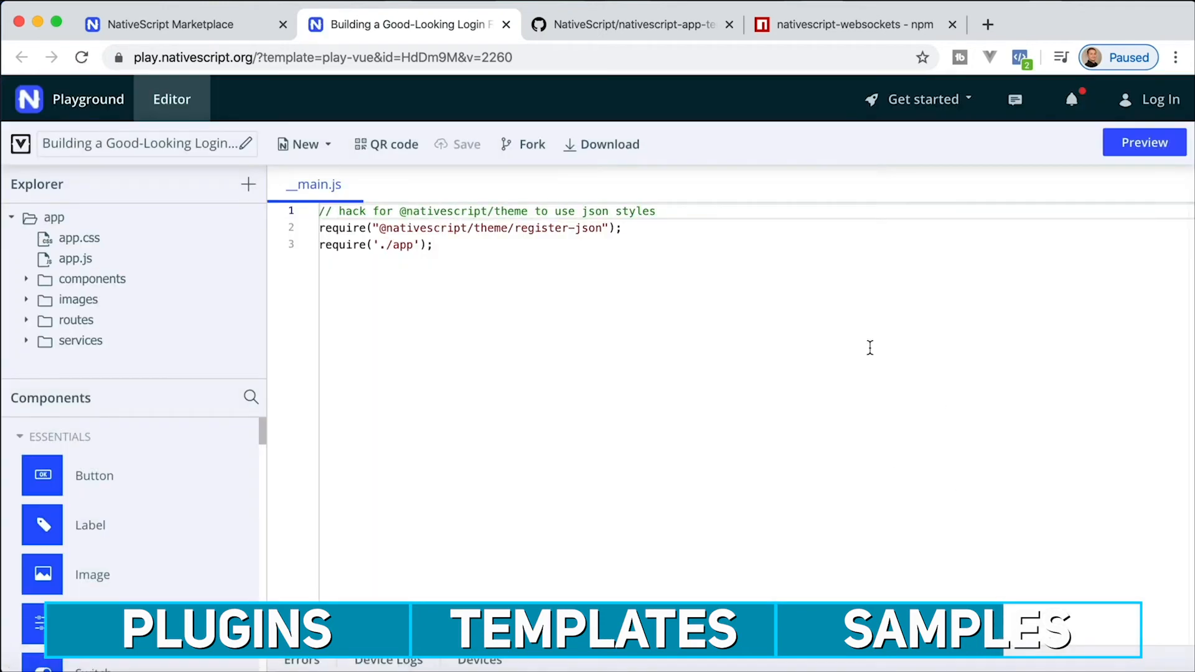
{"action": "mouse_move", "coordinate": [508, 49]}
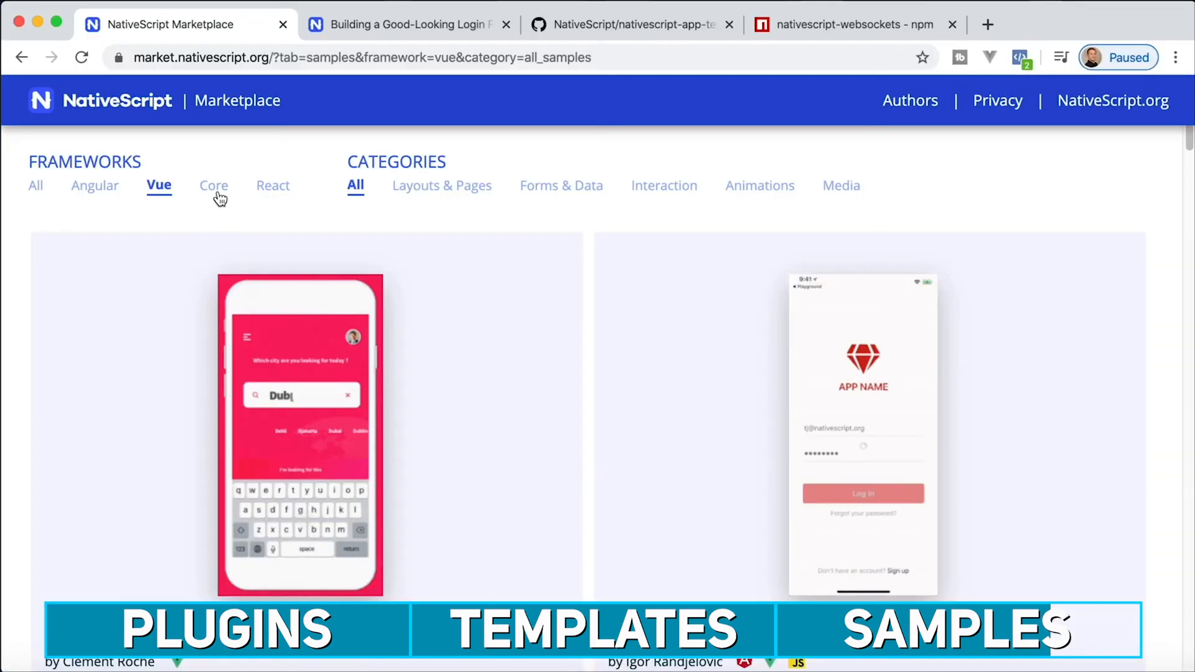
- Filter samples to React, then step through Layouts & Pages, Forms & Data and Animations categories, ending with no results
{"action": "left_click", "coordinate": [272, 186]}
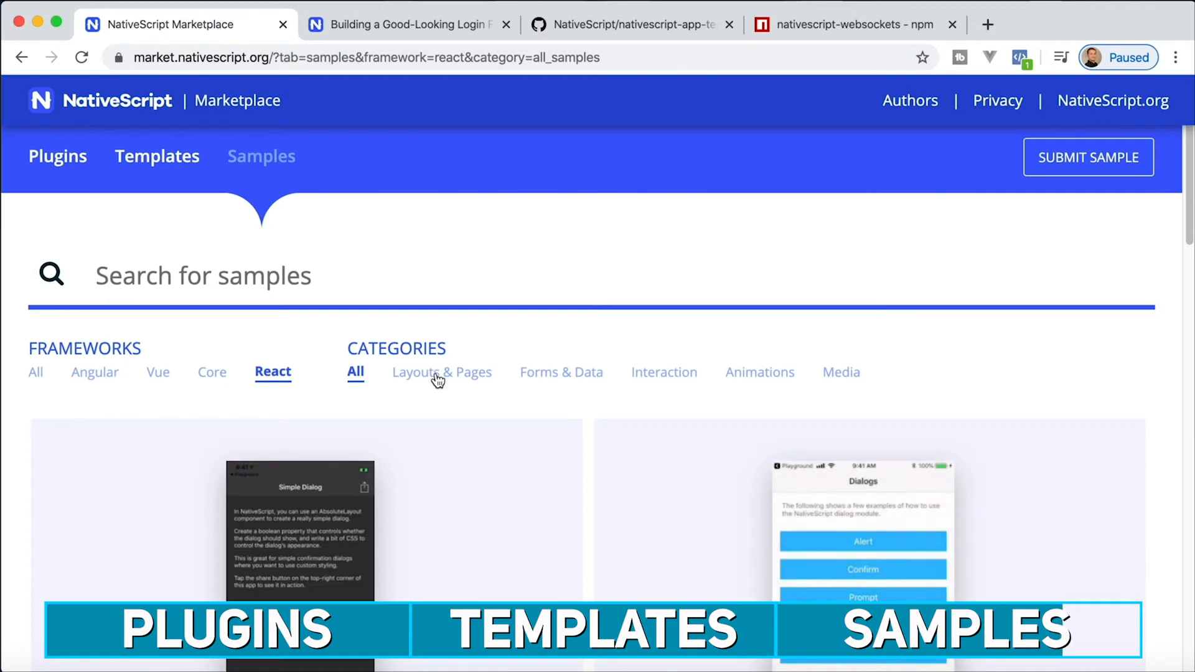
{"action": "left_click", "coordinate": [438, 375]}
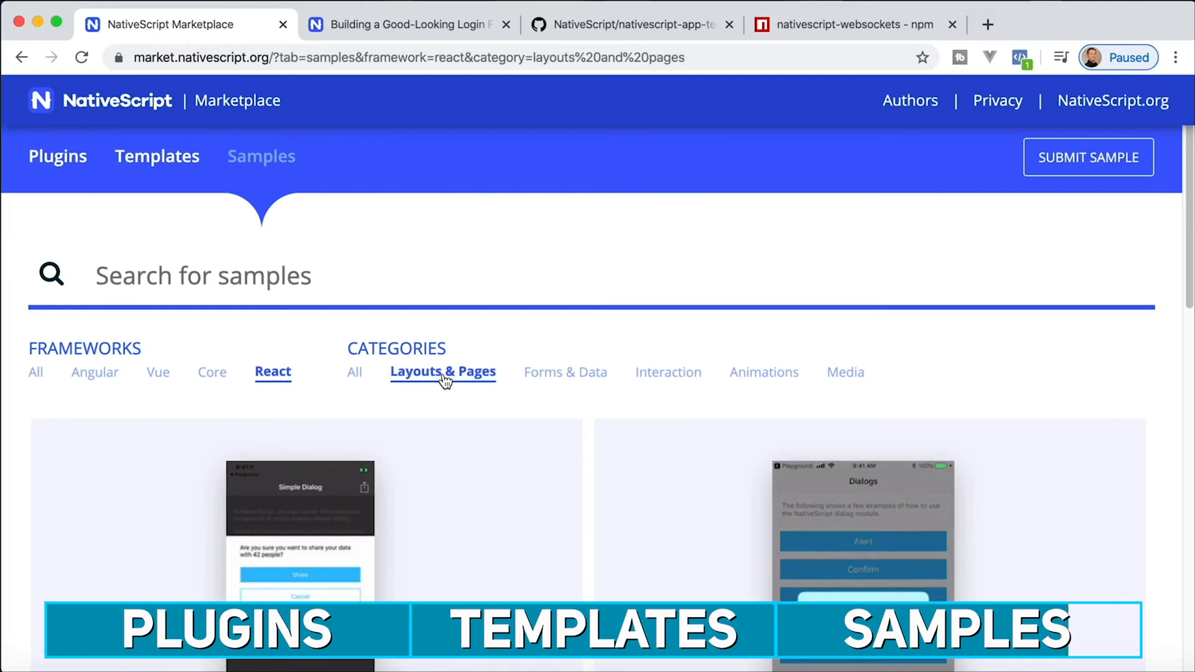
{"action": "left_click", "coordinate": [562, 372]}
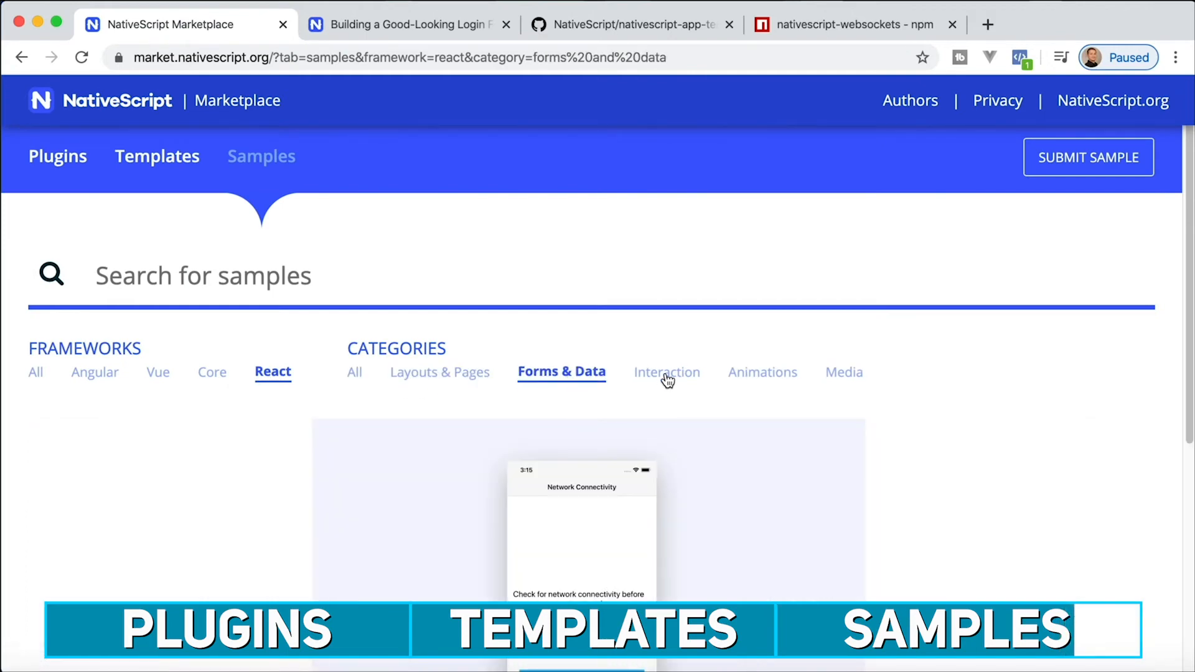
{"action": "left_click", "coordinate": [762, 372]}
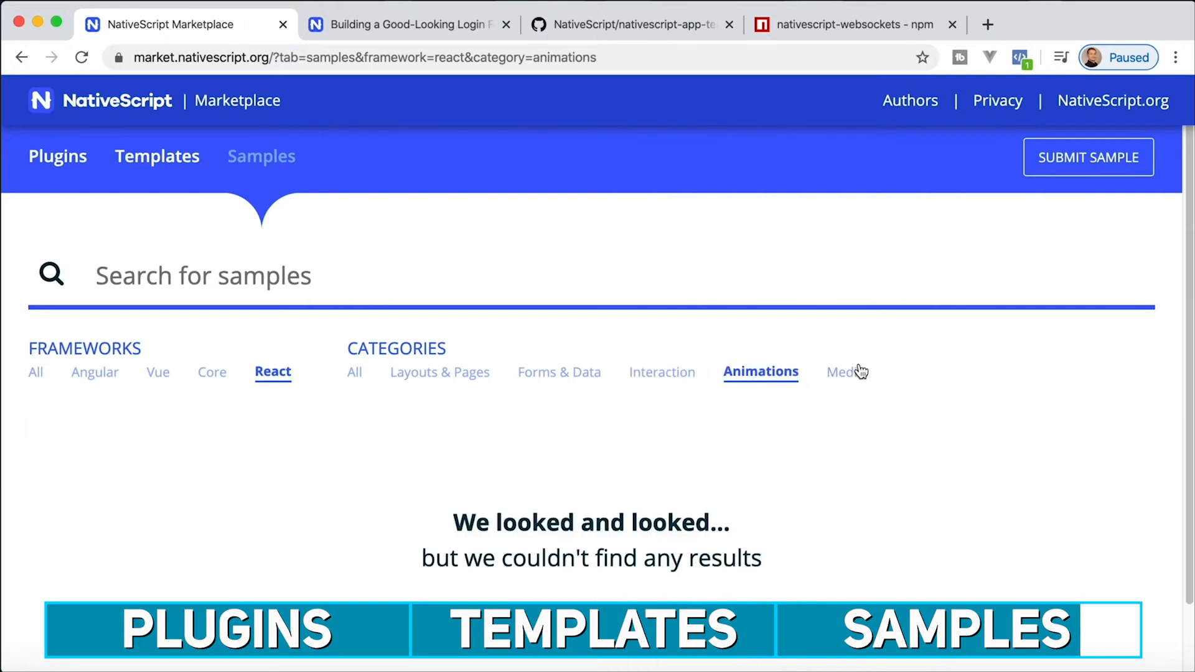
{"action": "scroll", "scroll_direction": "down", "scroll_amount": 3}
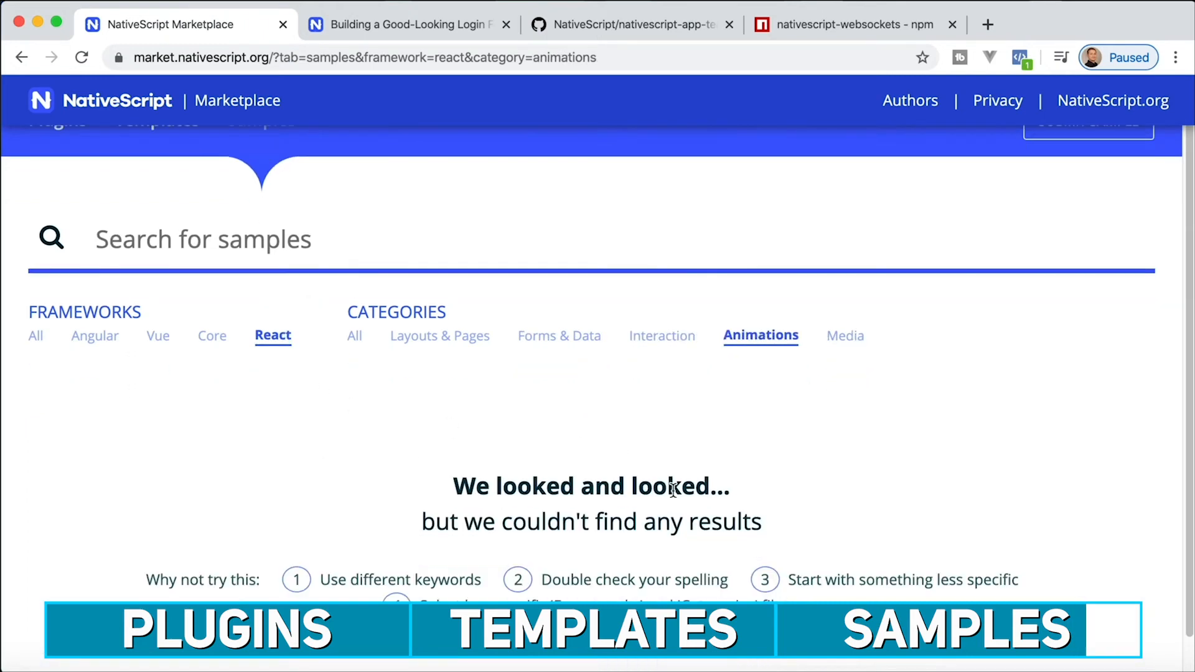
{"action": "mouse_move", "coordinate": [39, 339]}
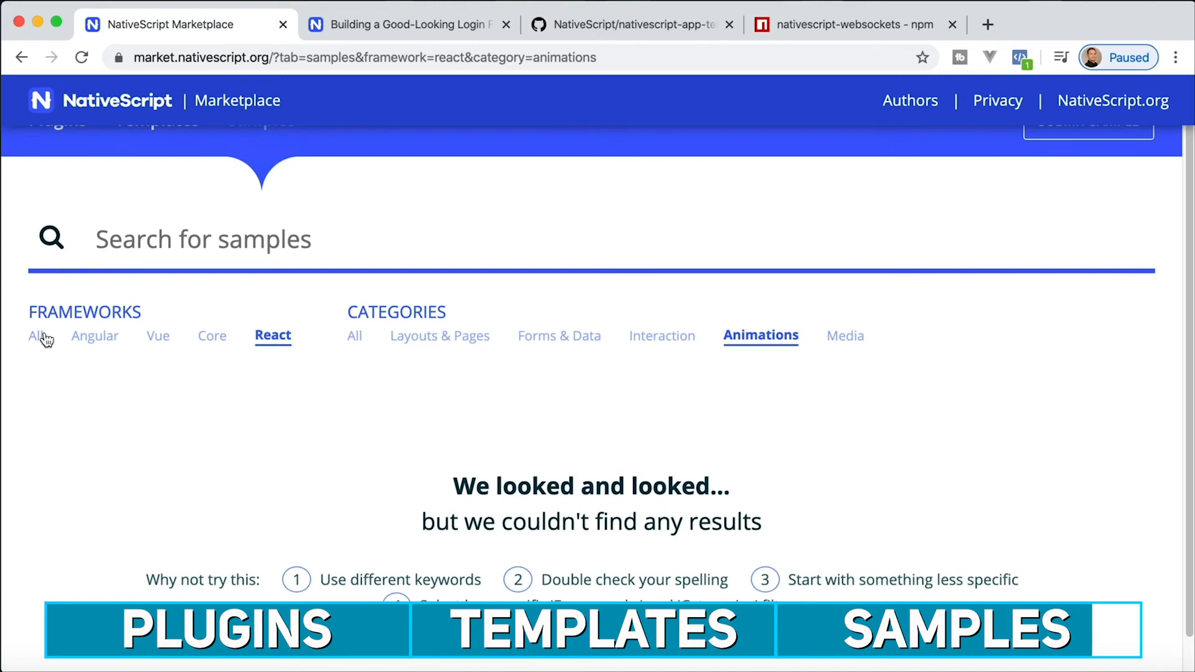
- Widen the framework filter to All and scroll through the Media samples such as Music Player UI
{"action": "left_click", "coordinate": [36, 336]}
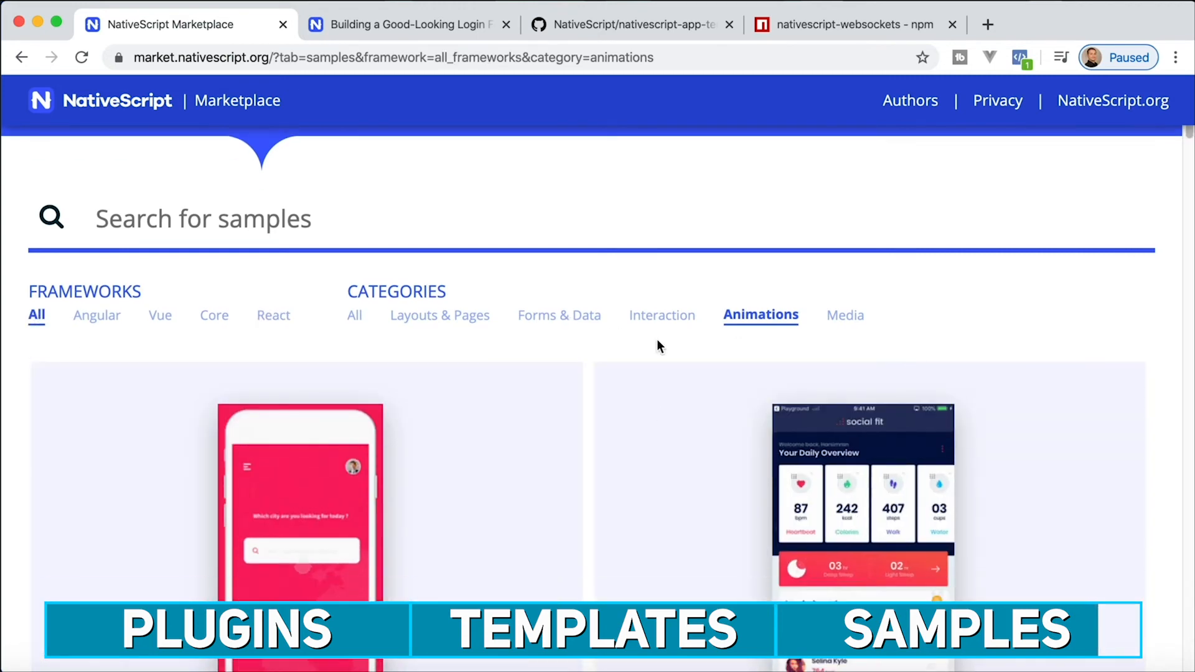
{"action": "scroll", "scroll_direction": "down", "scroll_amount": 3}
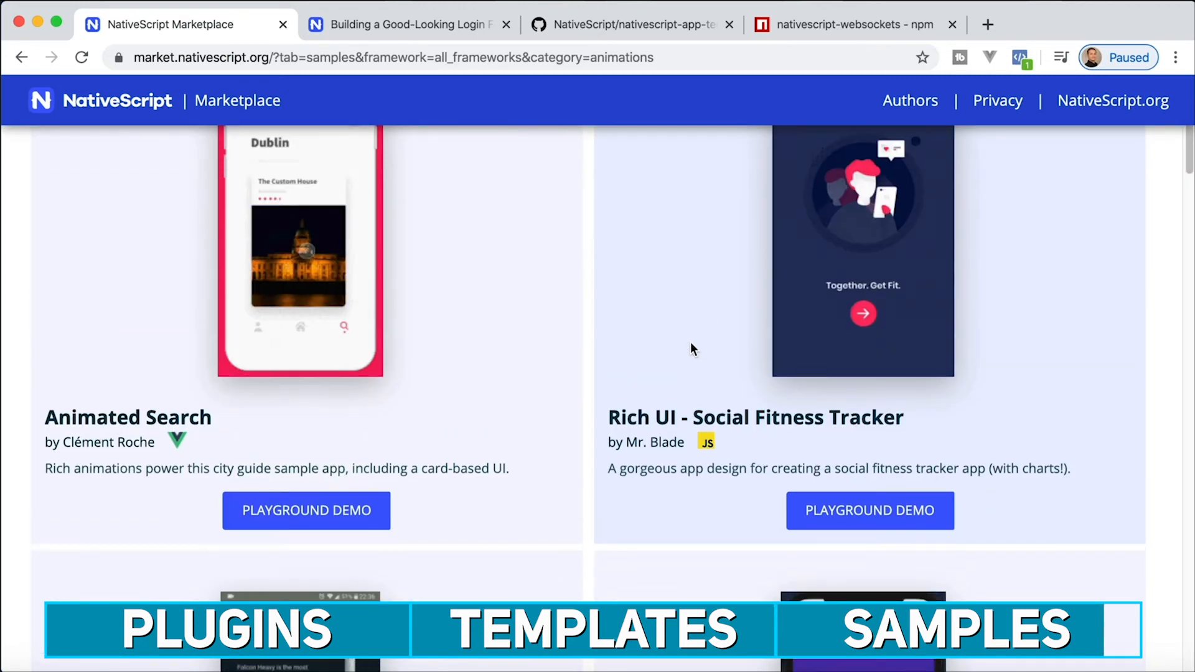
{"action": "scroll", "scroll_direction": "up", "scroll_amount": 3}
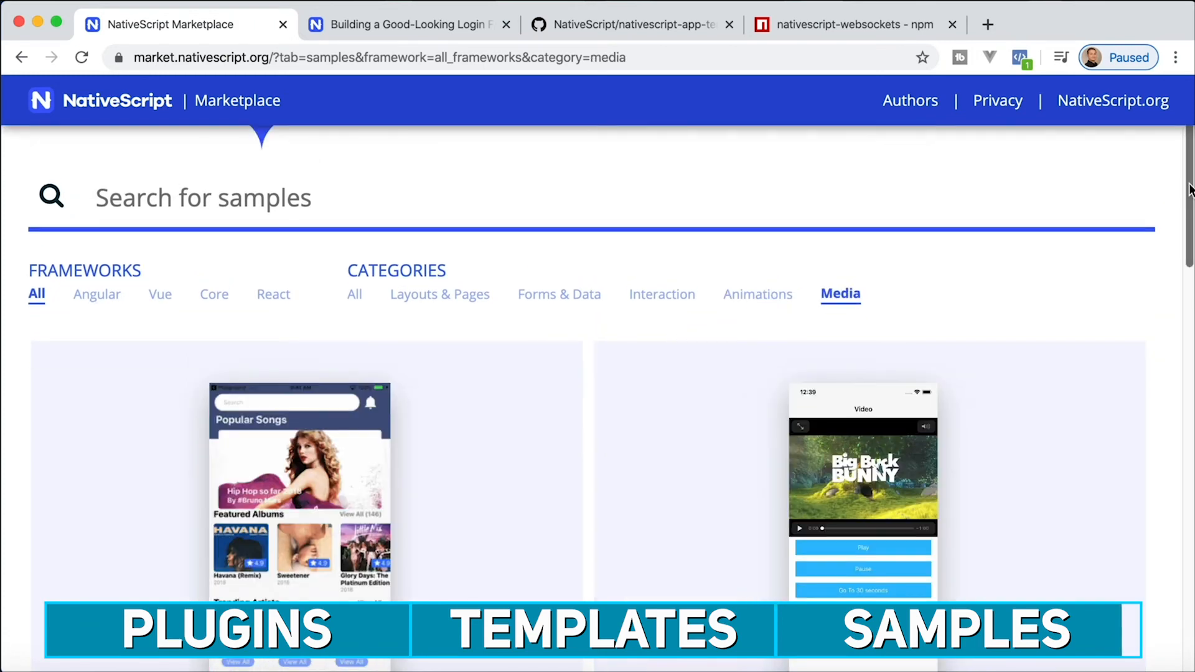
{"action": "scroll", "scroll_direction": "down", "scroll_amount": 3}
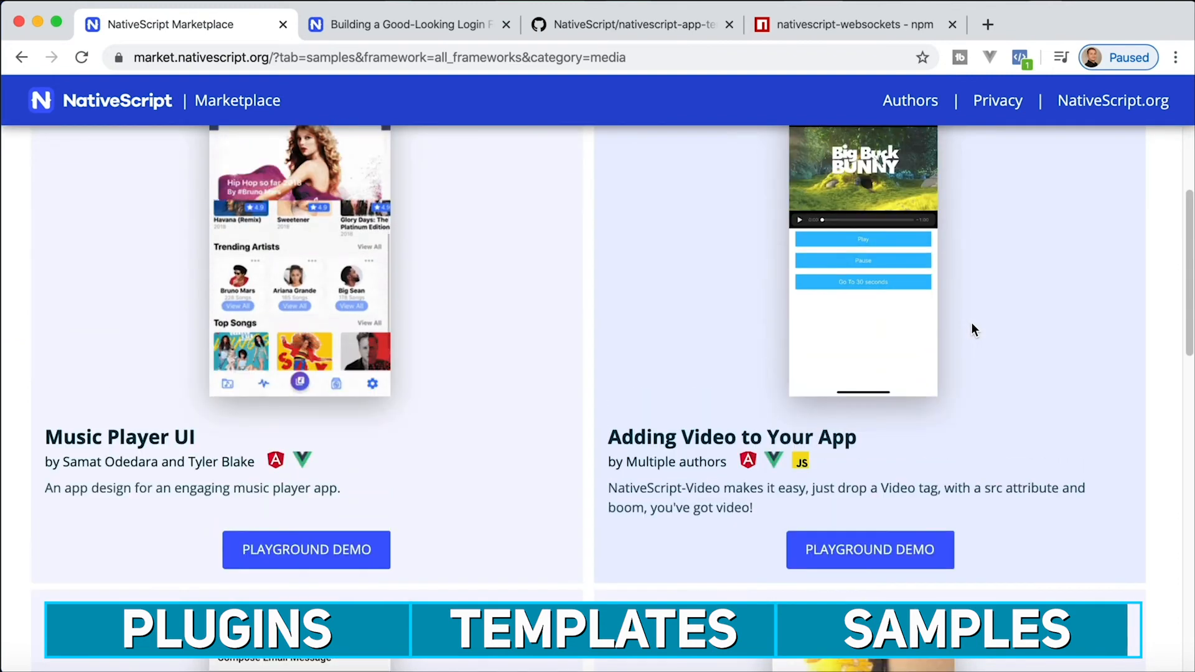